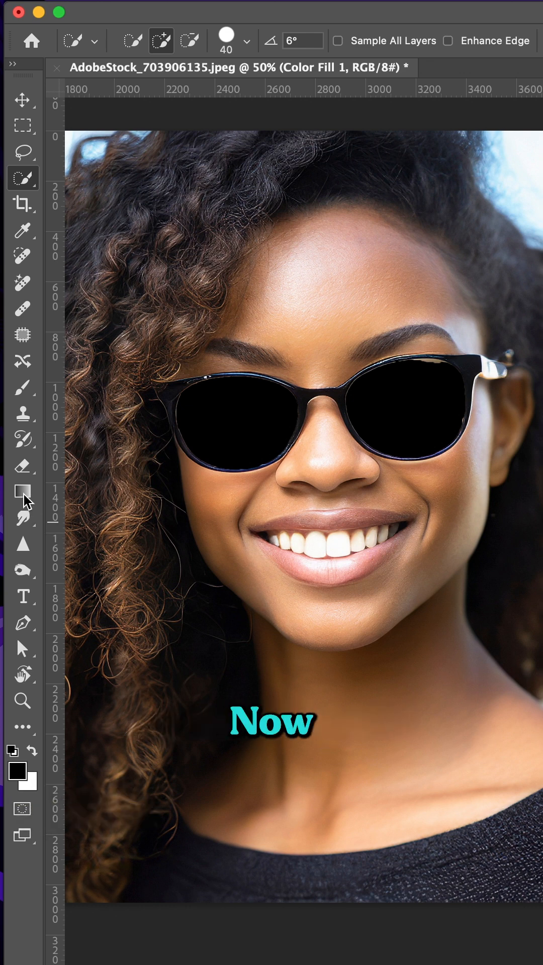
Select the Gradient Tool with the black-to-transparent preset, keeping the newer Gradient mode.
left_click(23, 491)
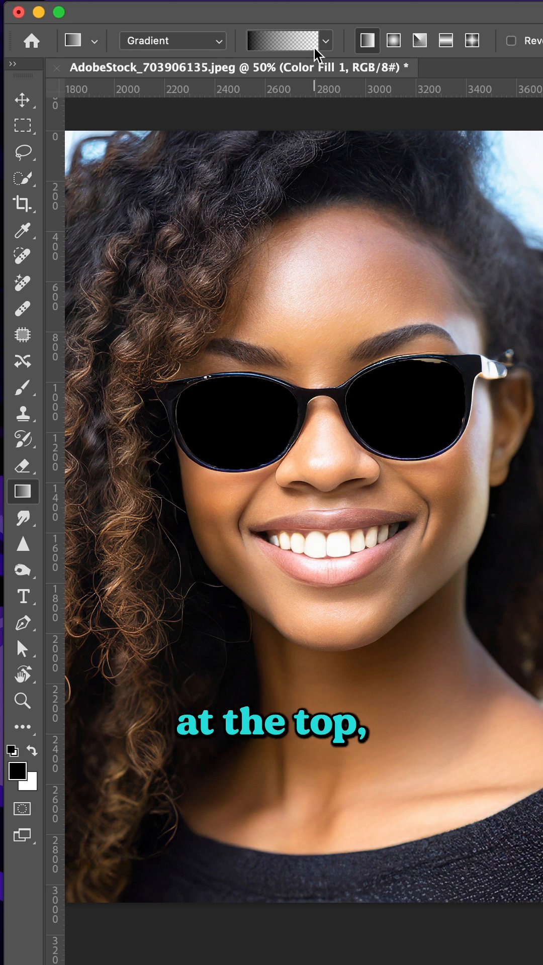
left_click(172, 41)
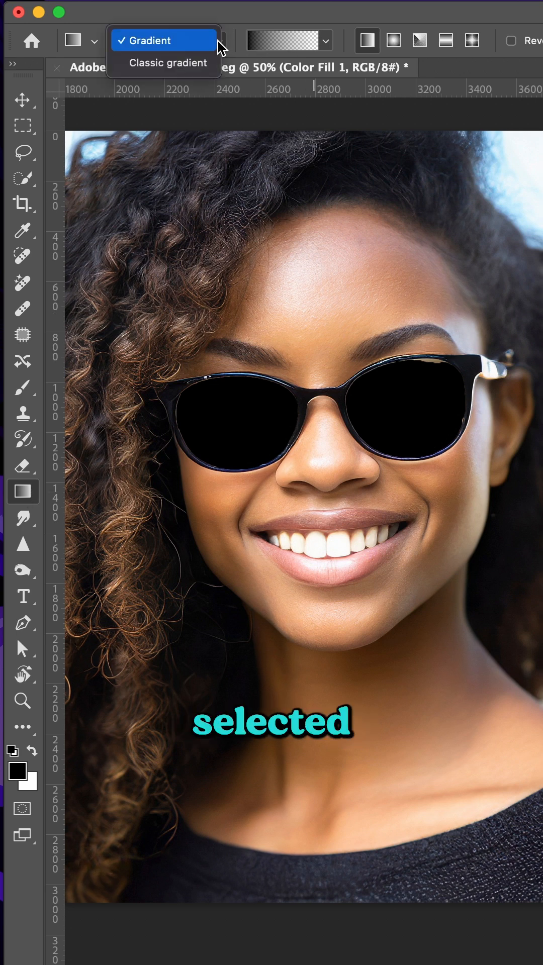
left_click(287, 40)
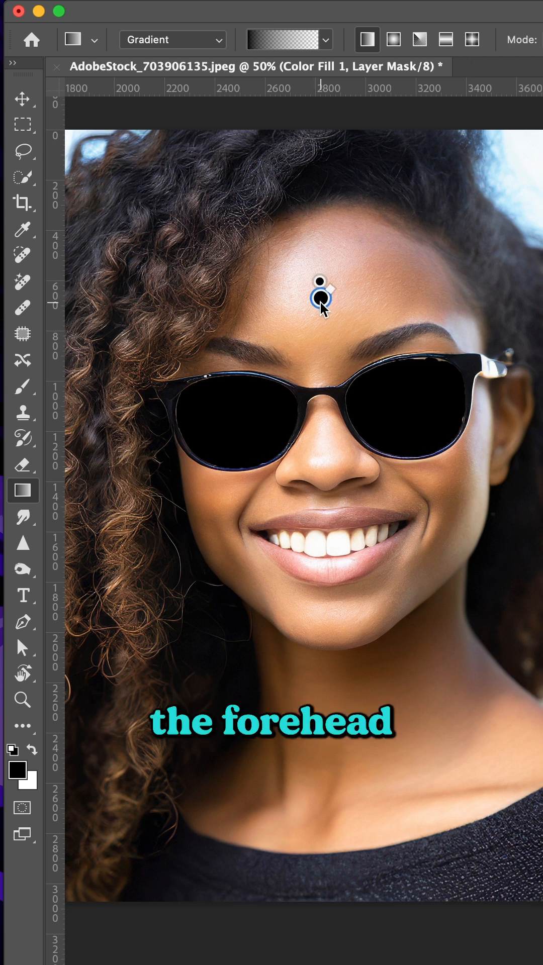
Drag a mask gradient from the forehead down across the lenses so the tint fades toward the top.
left_click_drag(319, 302, 332, 600)
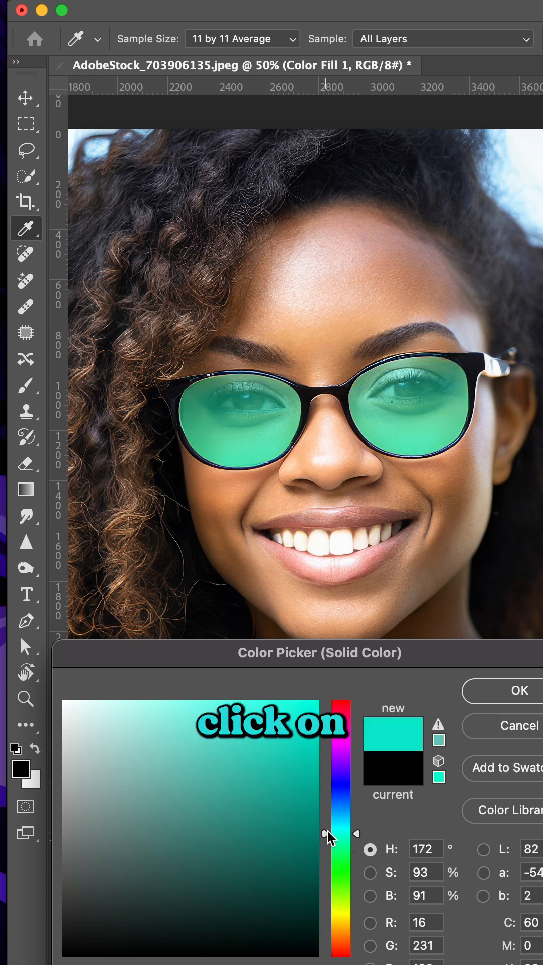
Shift the fill hue from green to purple and confirm the translucent purple lens tint.
left_click_drag(333, 831, 332, 780)
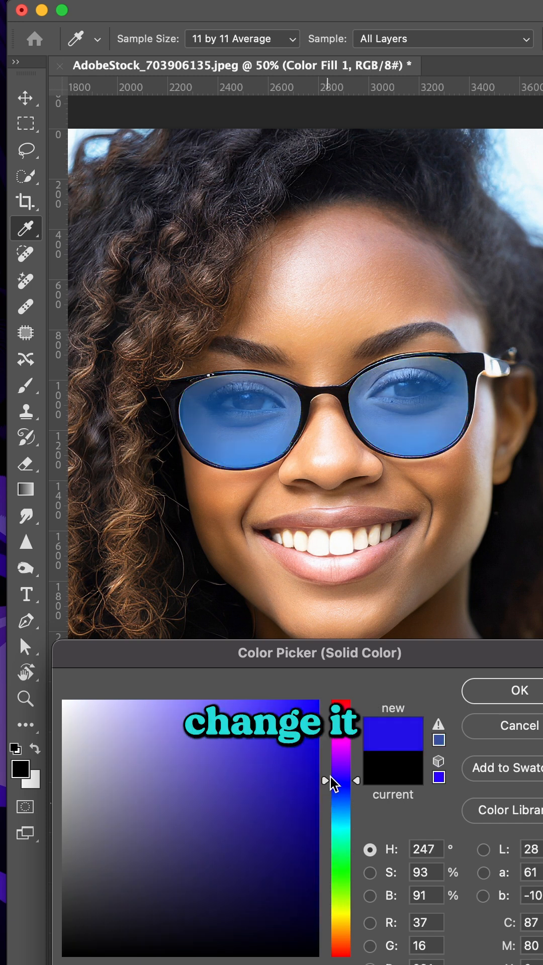
left_click(519, 690)
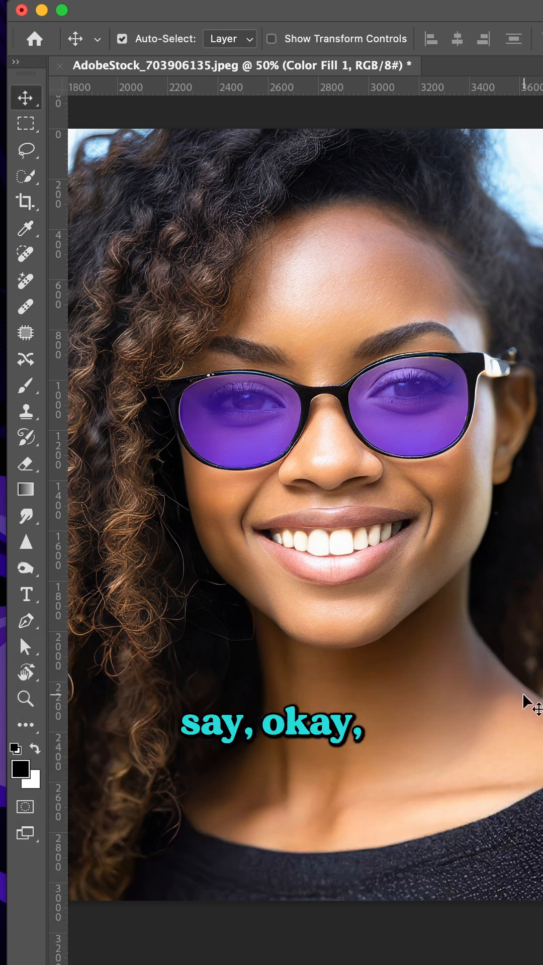